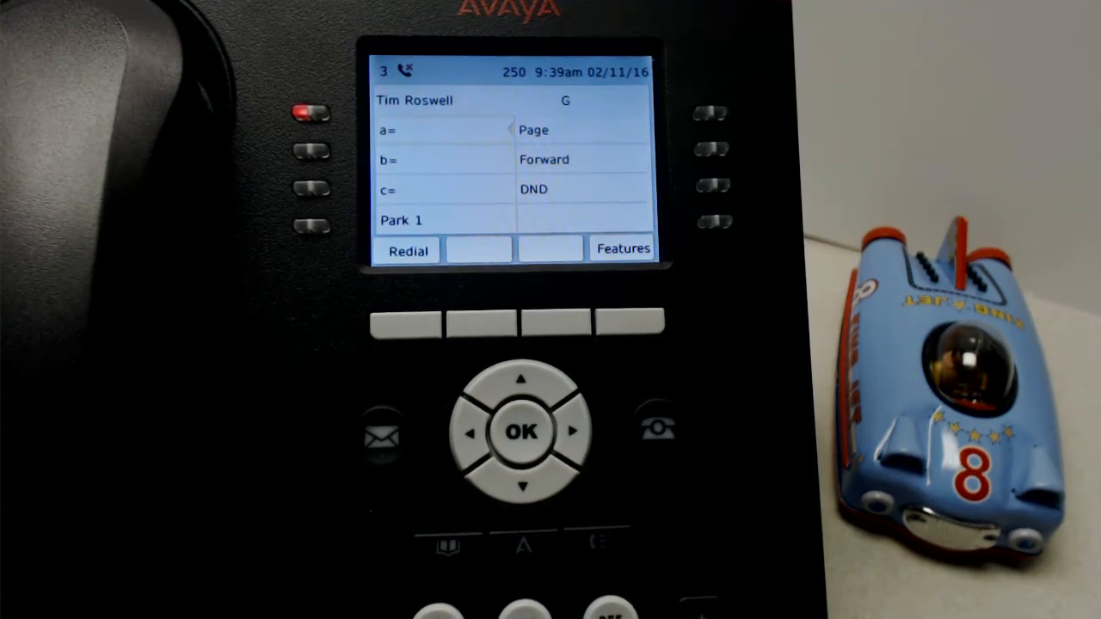
Open the Features list and reach the login screen with extension 251 entered.
{"action": "left_click", "coordinate": [622, 248]}
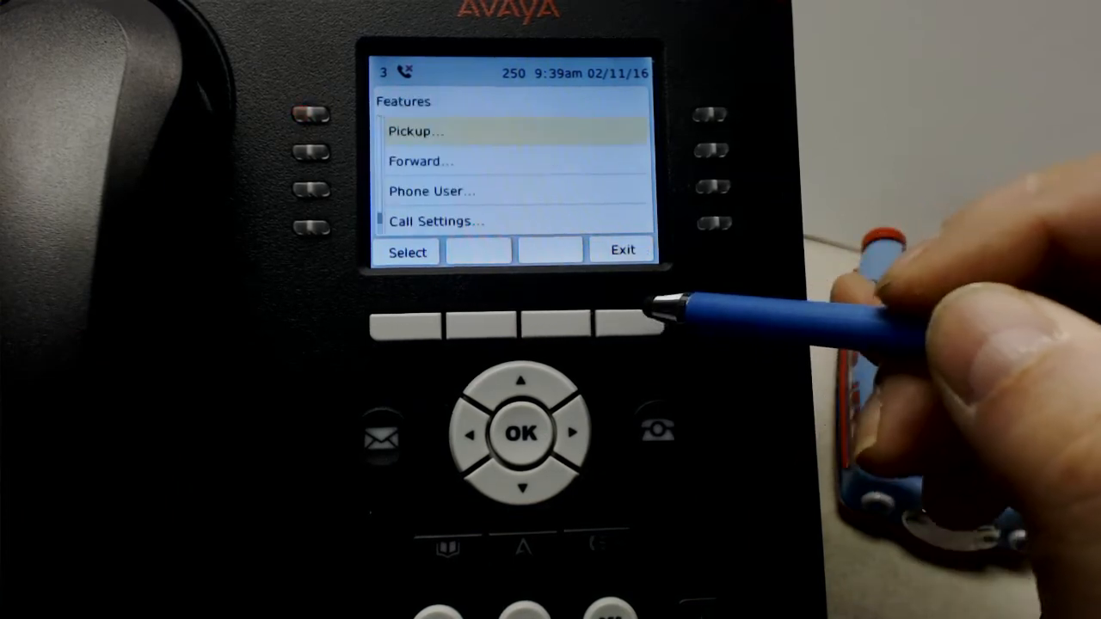
{"action": "left_click", "coordinate": [522, 488]}
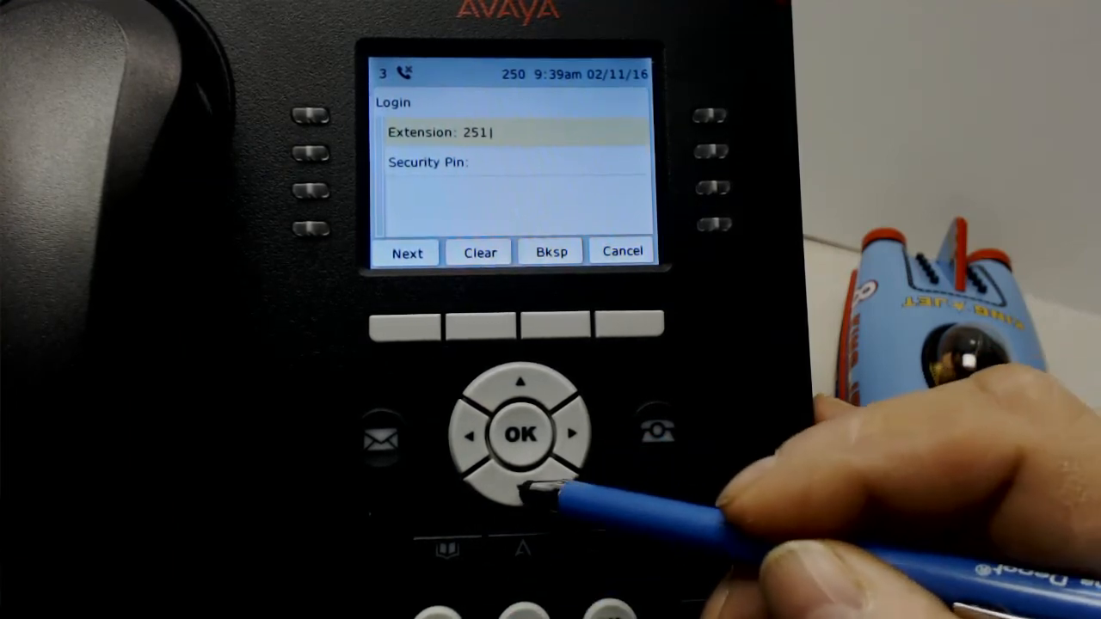
{"action": "left_click", "coordinate": [406, 252]}
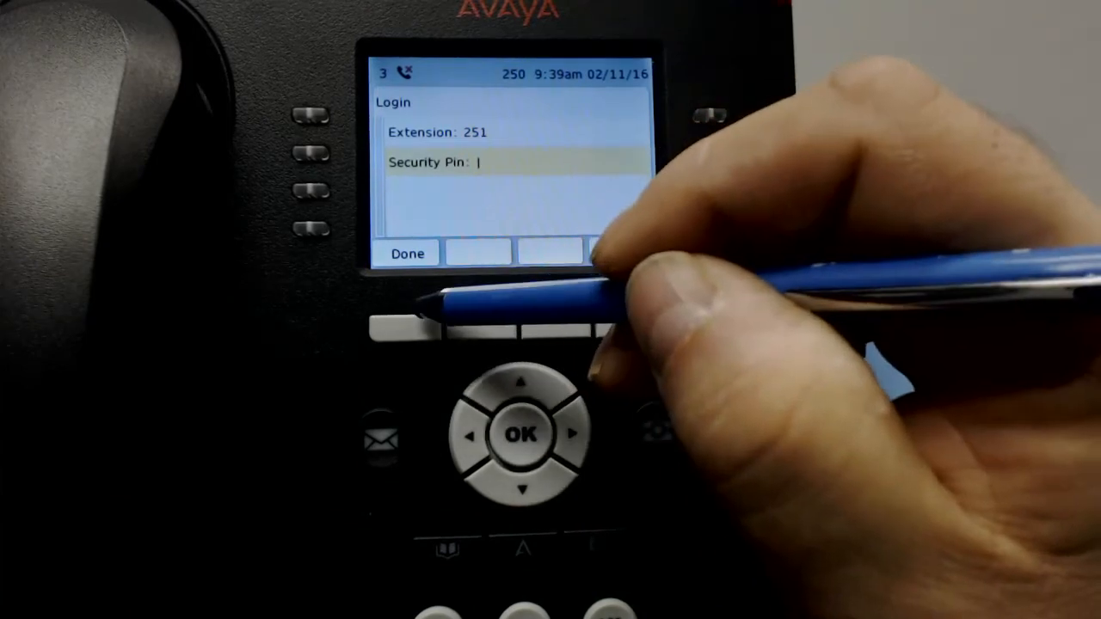
{"action": "left_click", "coordinate": [409, 253]}
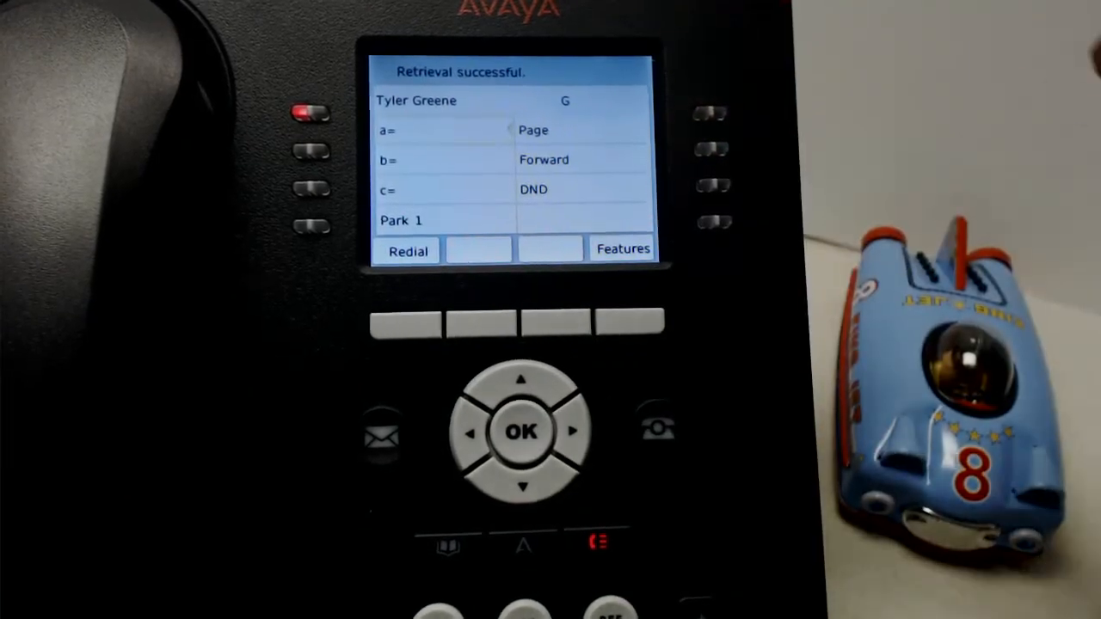